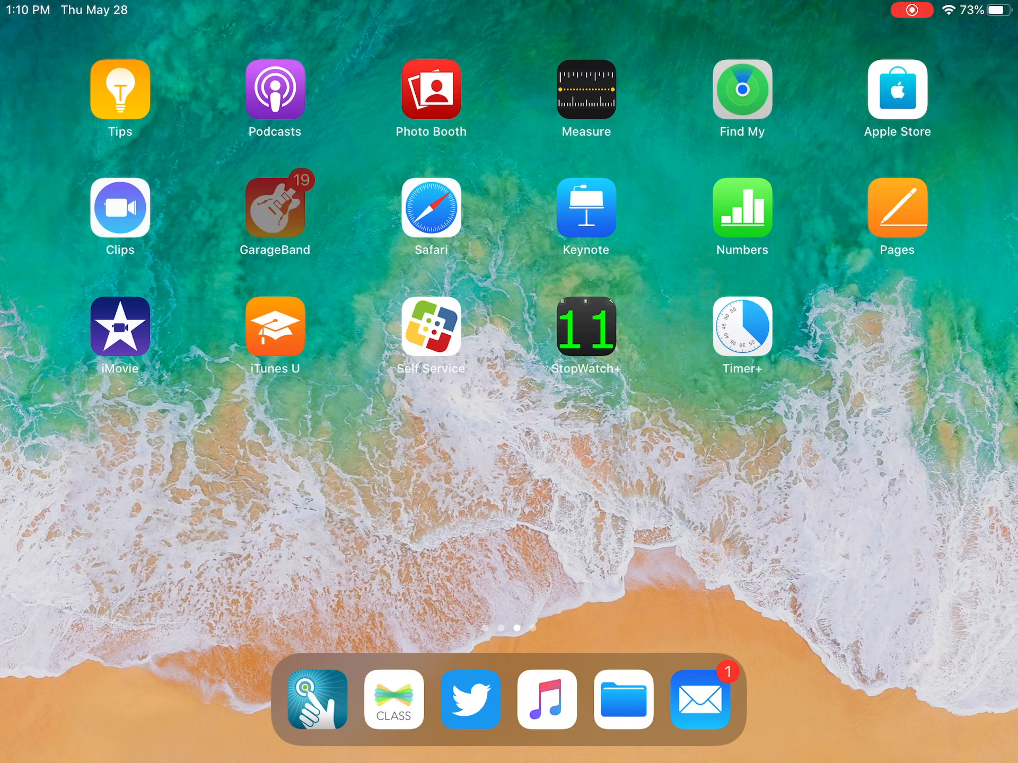
- Launch GarageBand from the Home Screen and create a new song
click(274, 210)
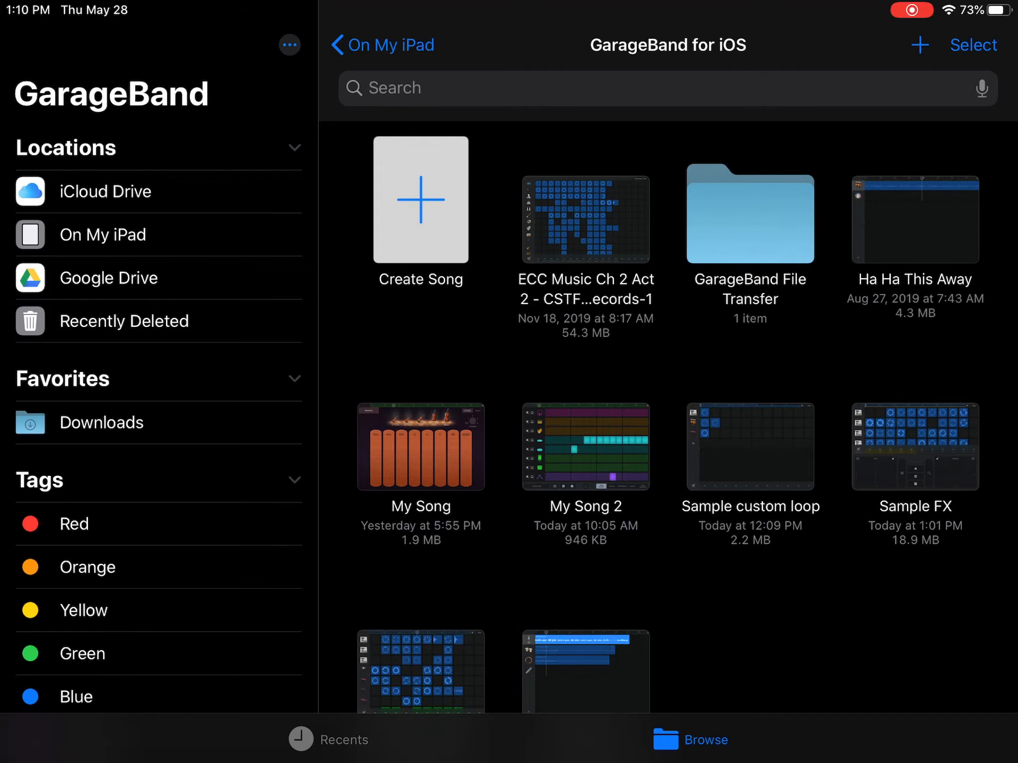
click(420, 200)
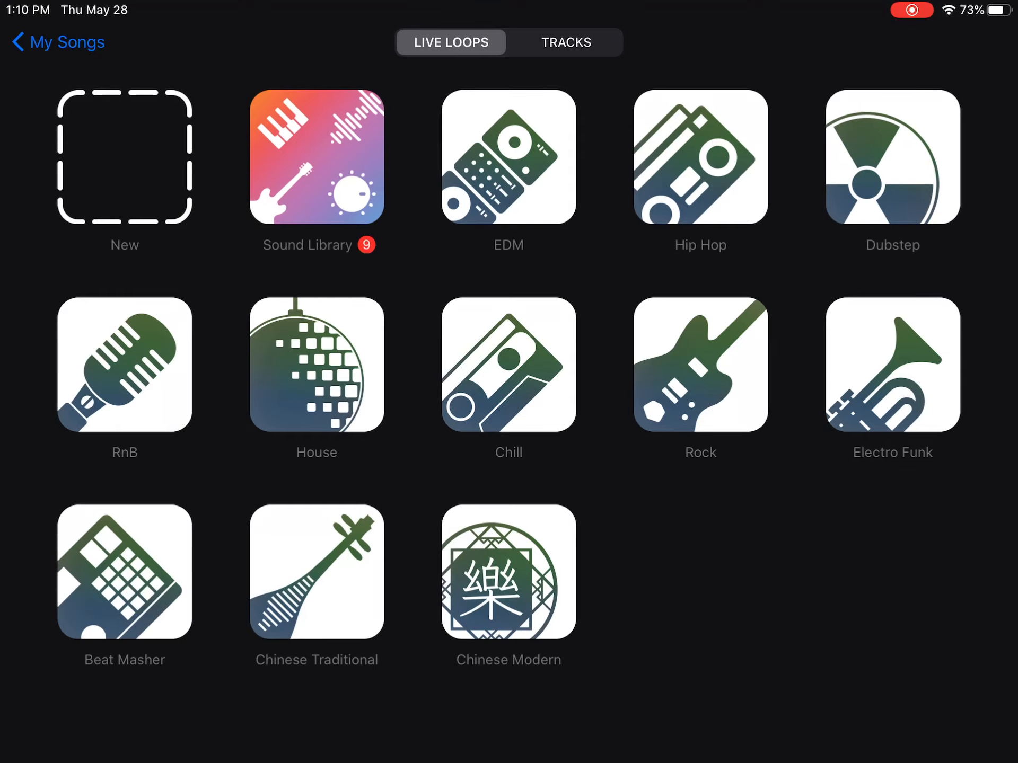
- Choose the Beat Sequencer drum instrument from the Tracks choices, loading the Modern 808 kit
click(565, 42)
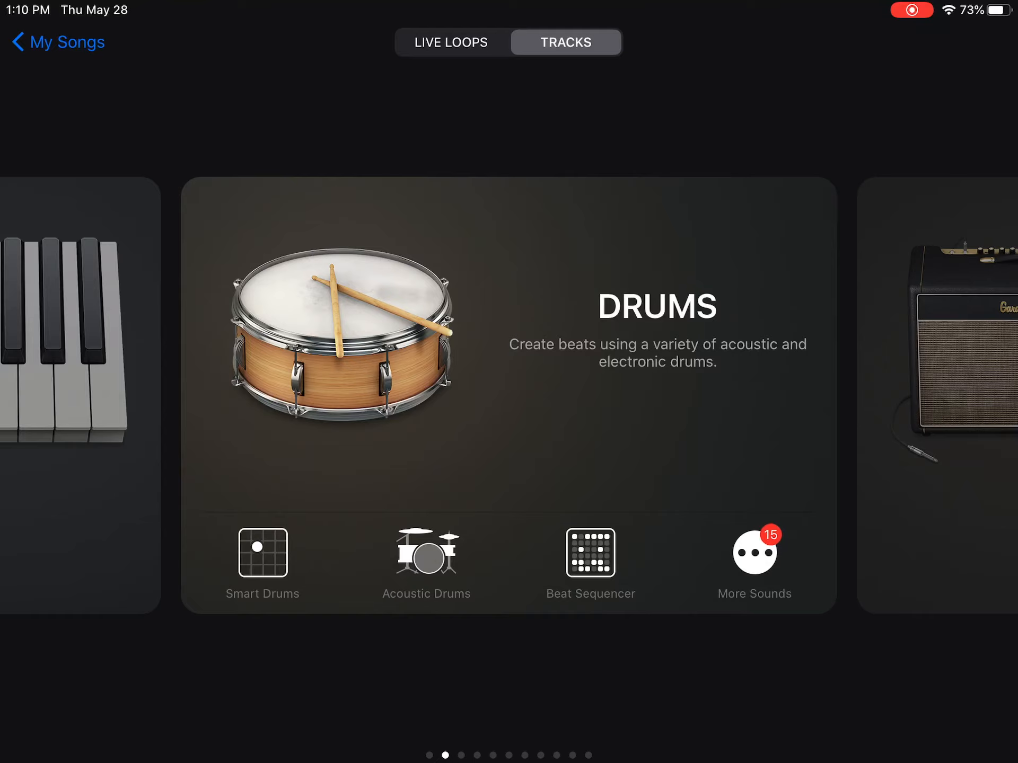
click(589, 554)
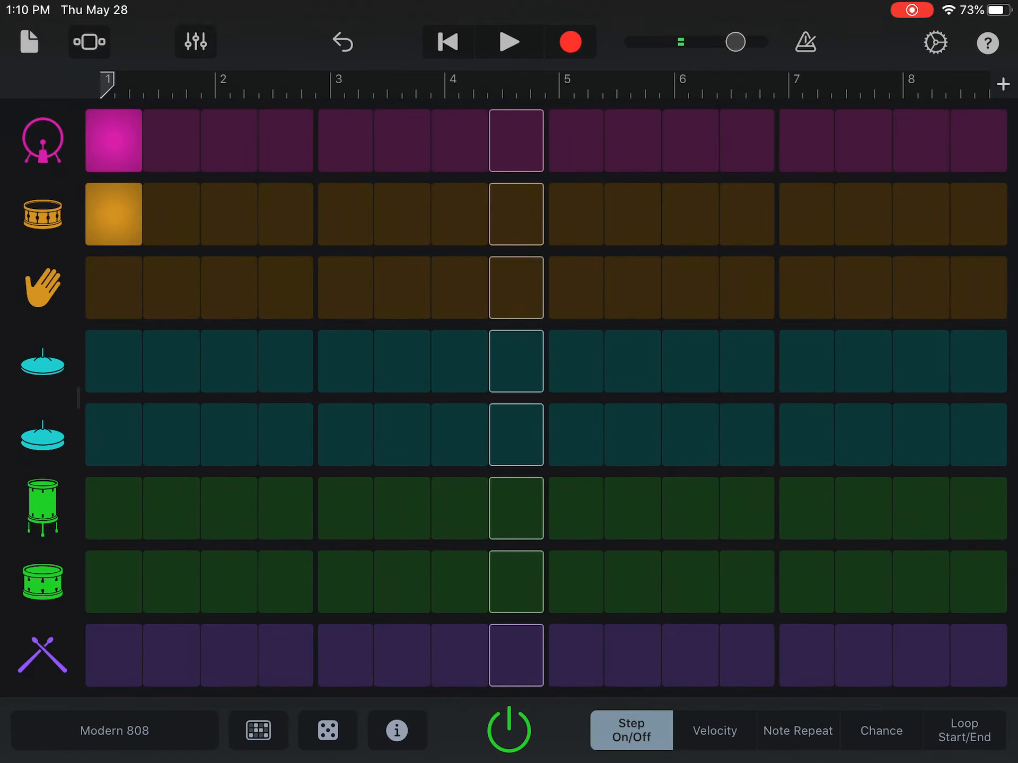
- Stop the default pattern, turn on the first eight kick steps and play them back
click(229, 287)
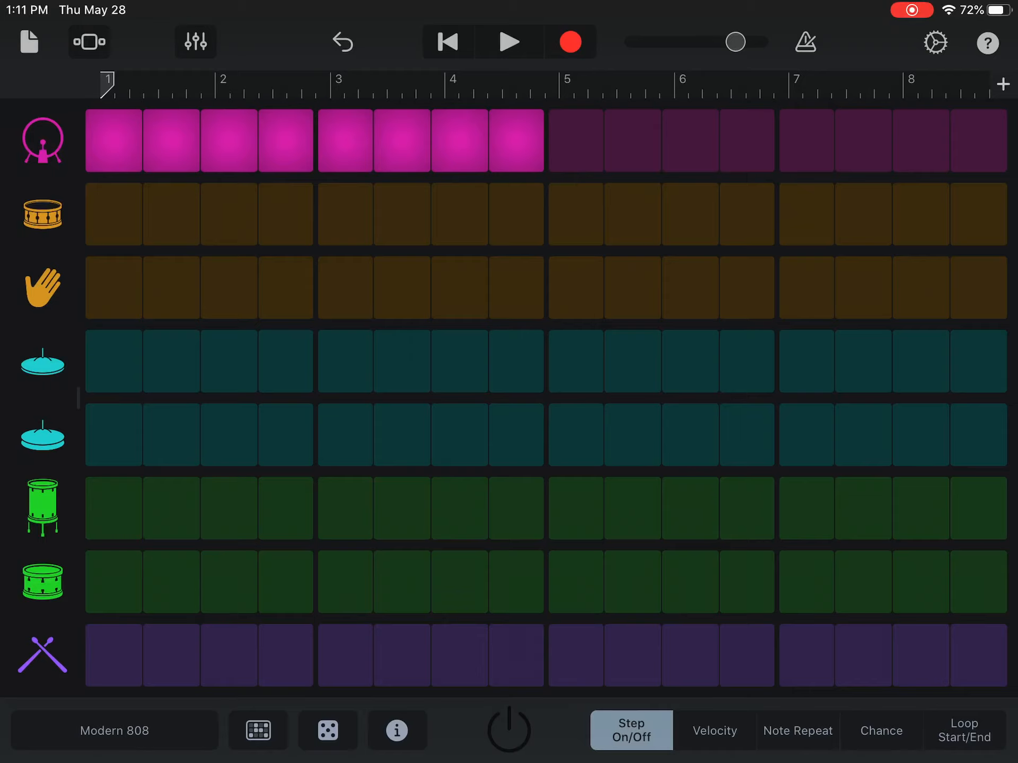
click(689, 140)
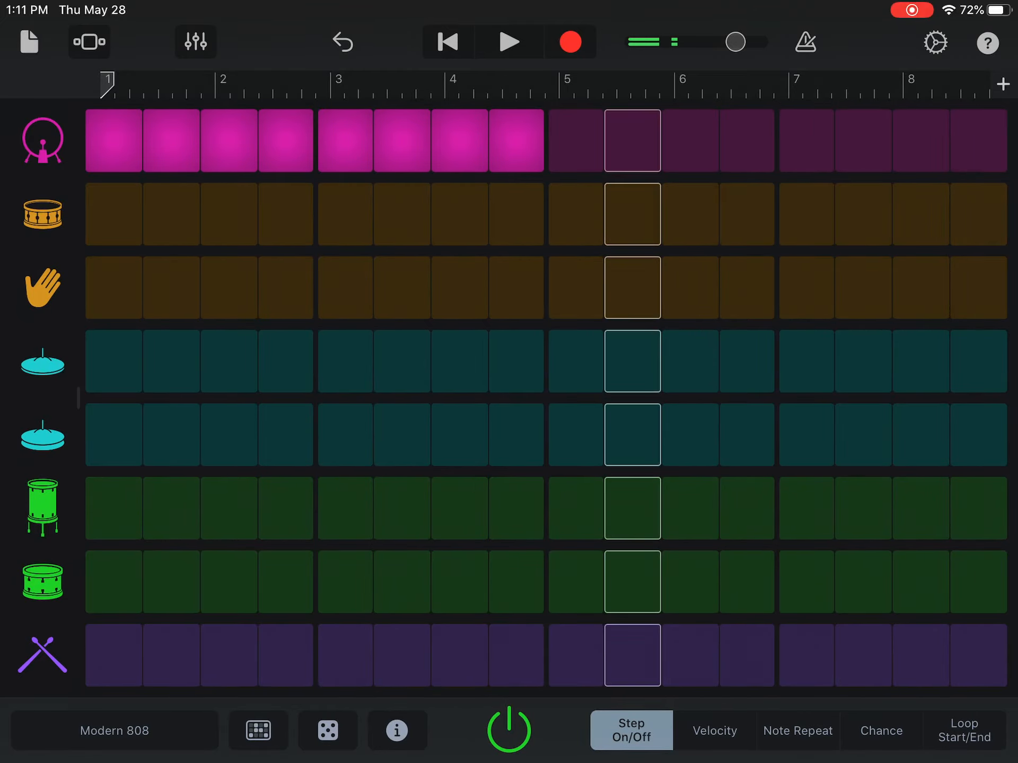
- Toggle steps on across the snare, clap, hi-hat, tom and stick rows to fill all eight rows
click(328, 730)
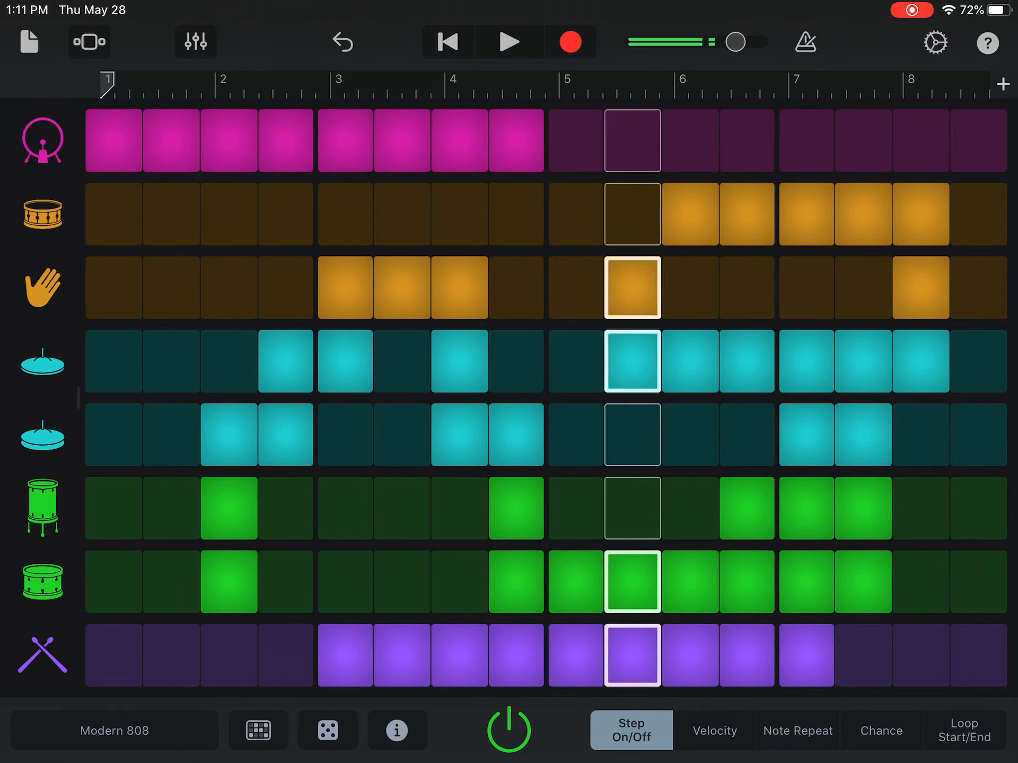
click(508, 729)
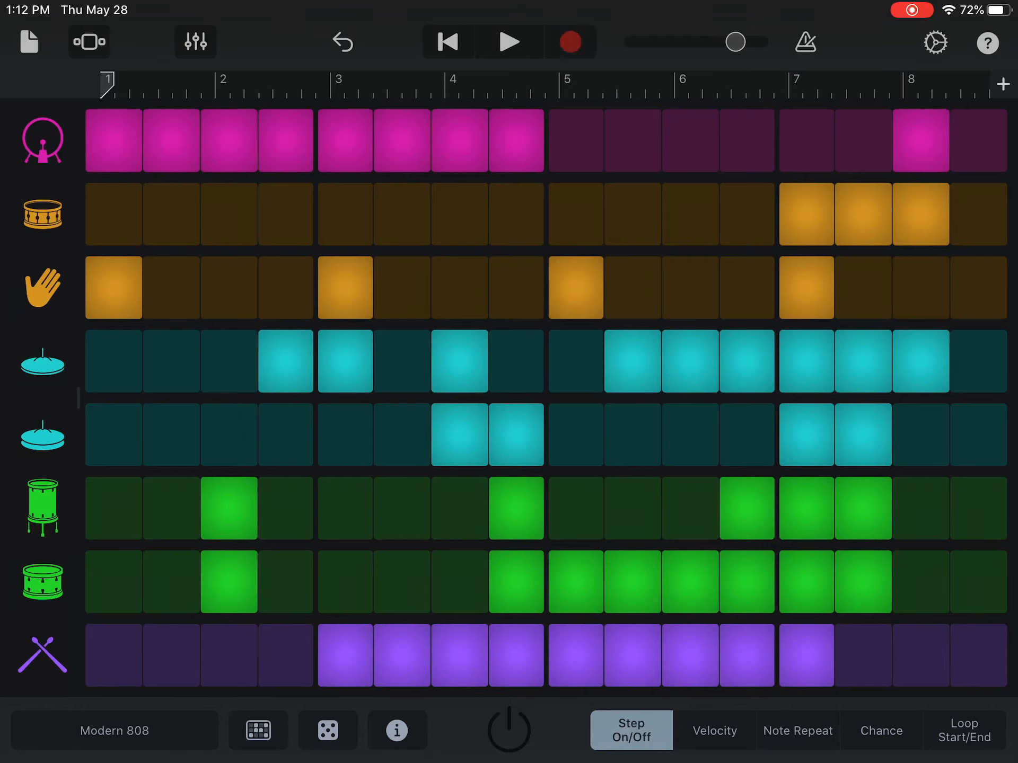
- Record the pattern into the song after the 1-2-3-4 count-in, then stop
click(507, 42)
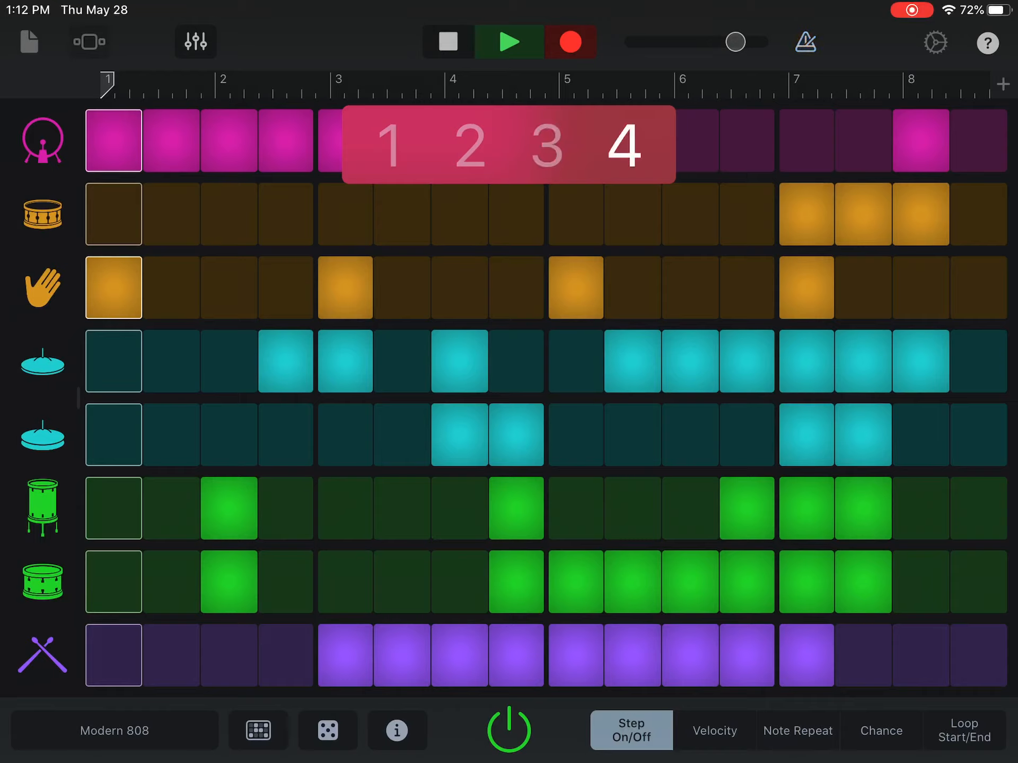
click(509, 41)
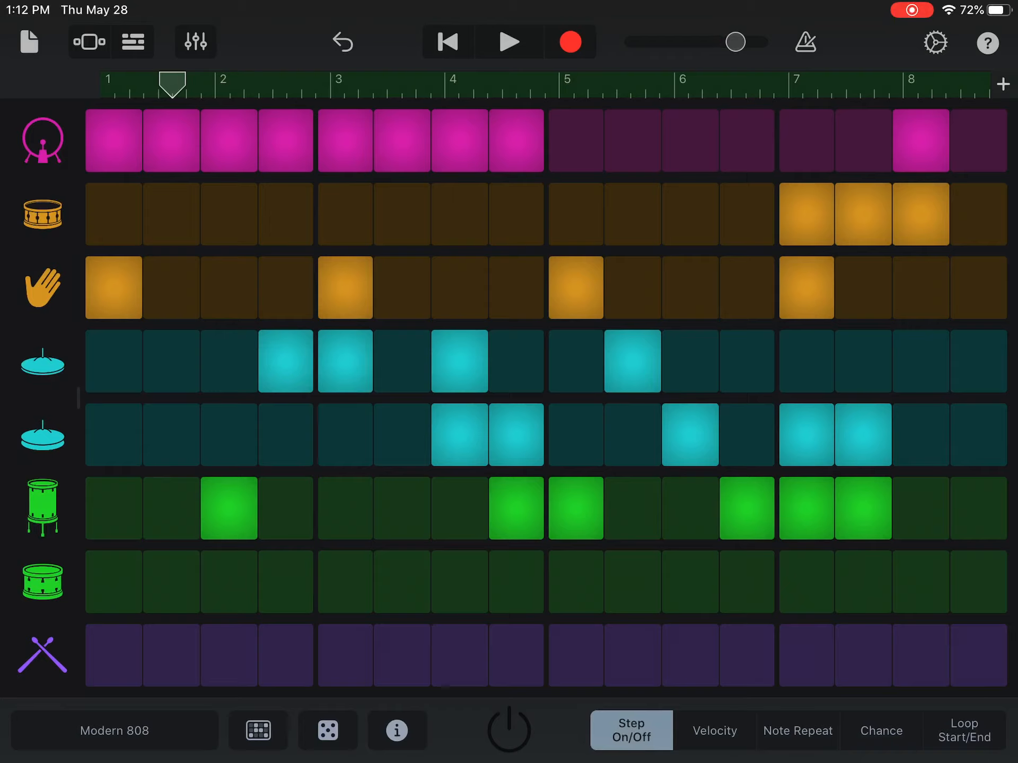
- Set the section length manually to 11 bars and return to My Songs, saving the song
click(1001, 83)
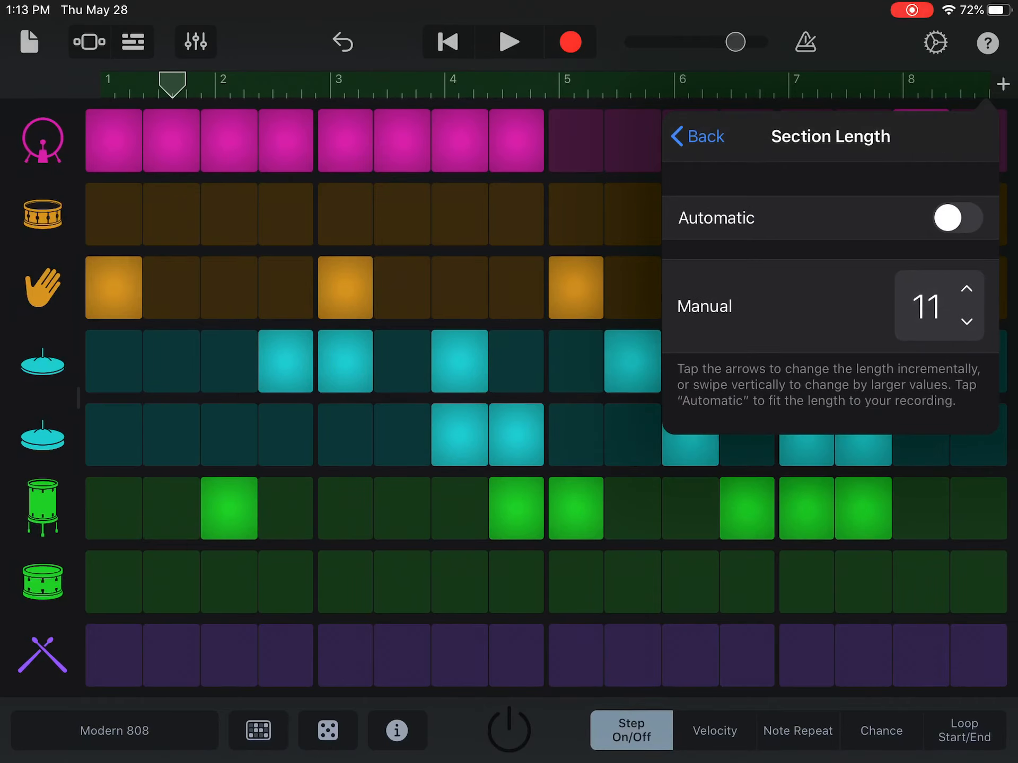
click(699, 137)
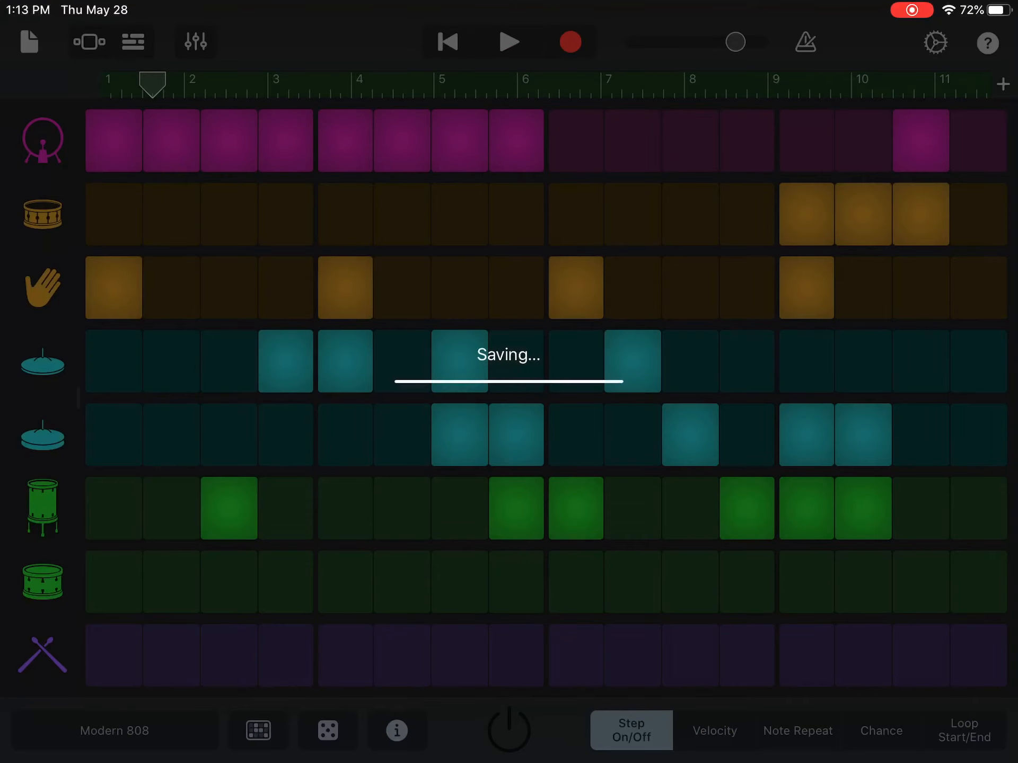
- Rename My Song 3 to 'Sample drum beat' from its file actions and confirm
click(29, 41)
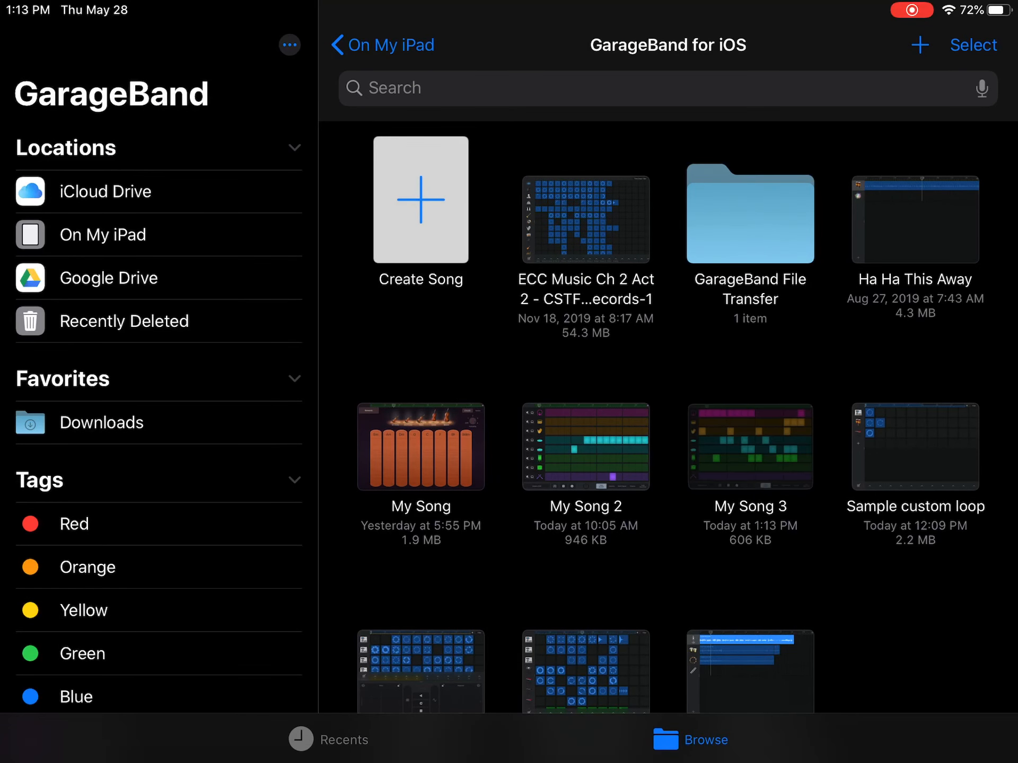
right_click(585, 446)
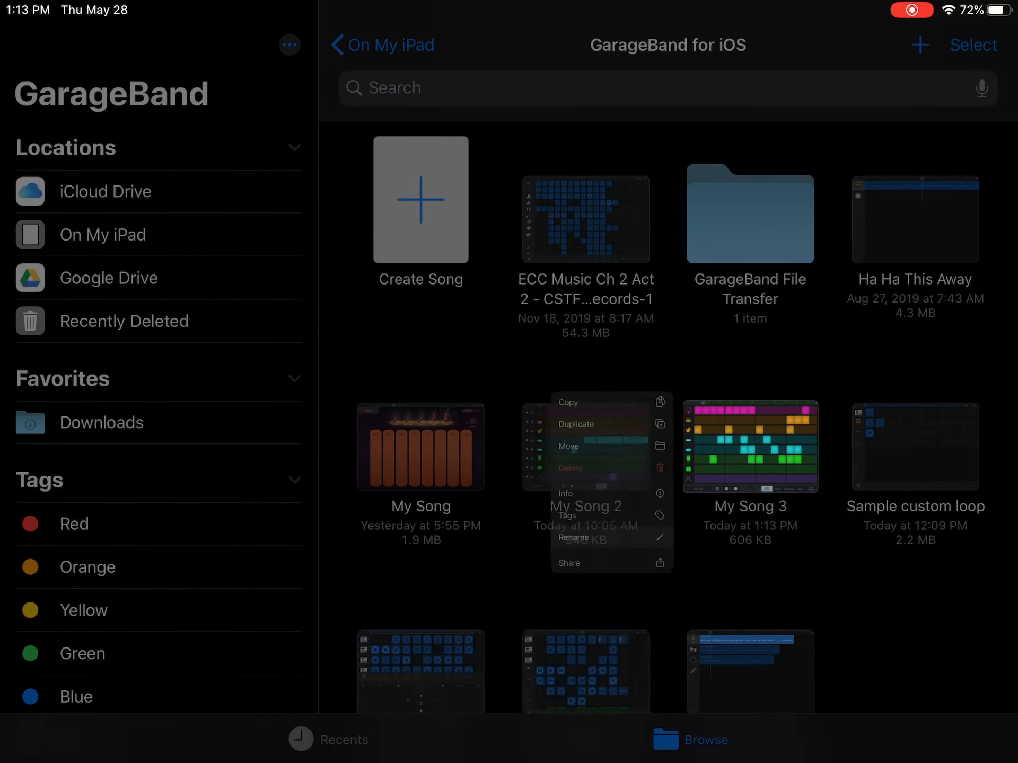
click(573, 537)
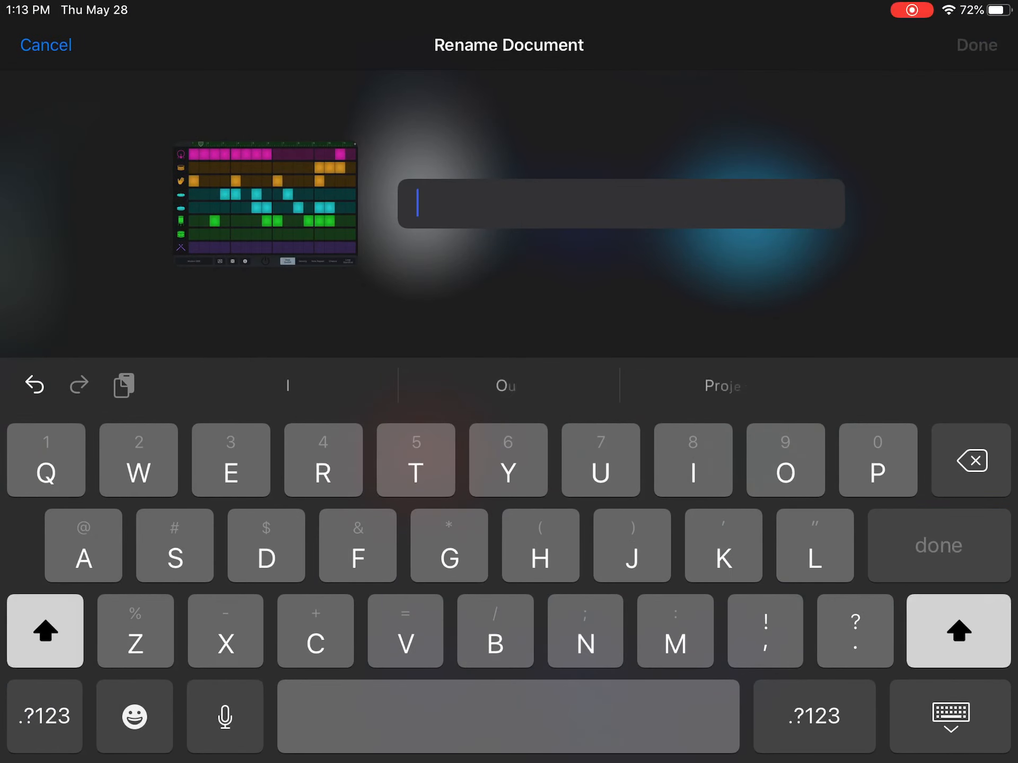
text(Sample)
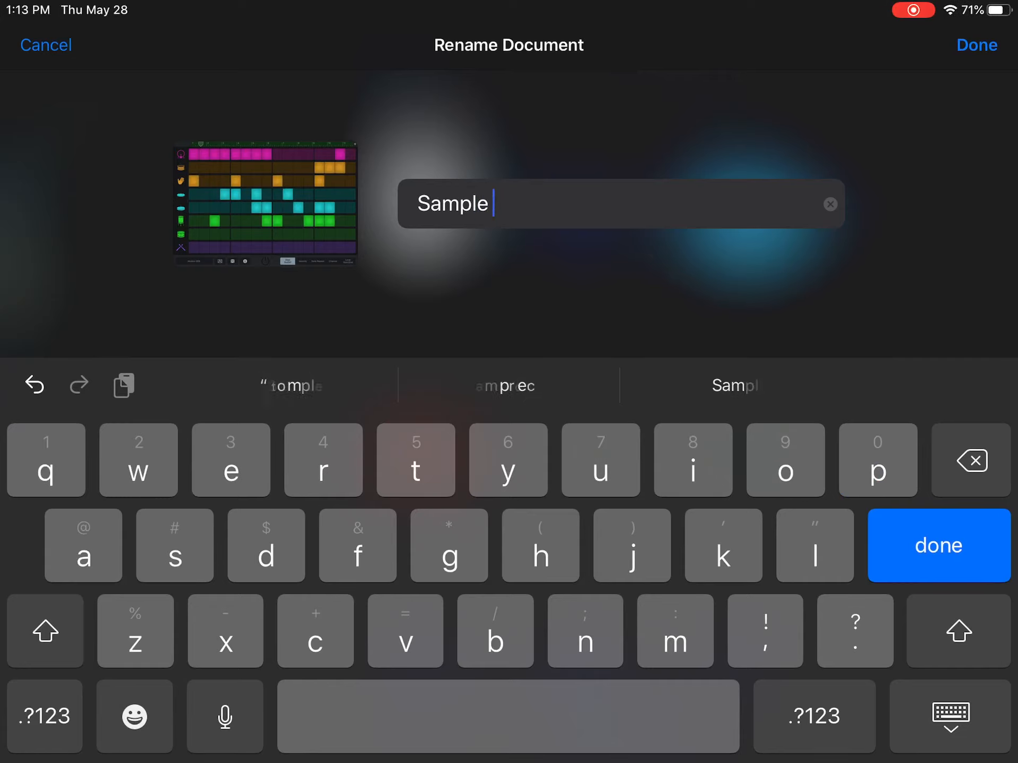
text(drum b)
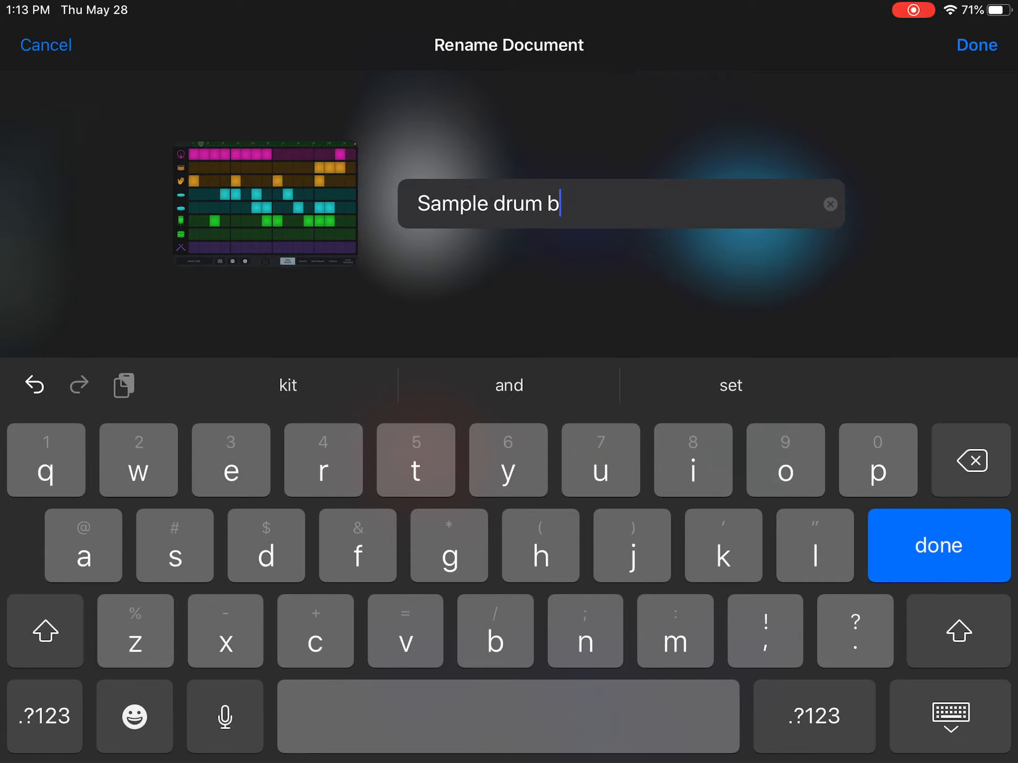
click(936, 545)
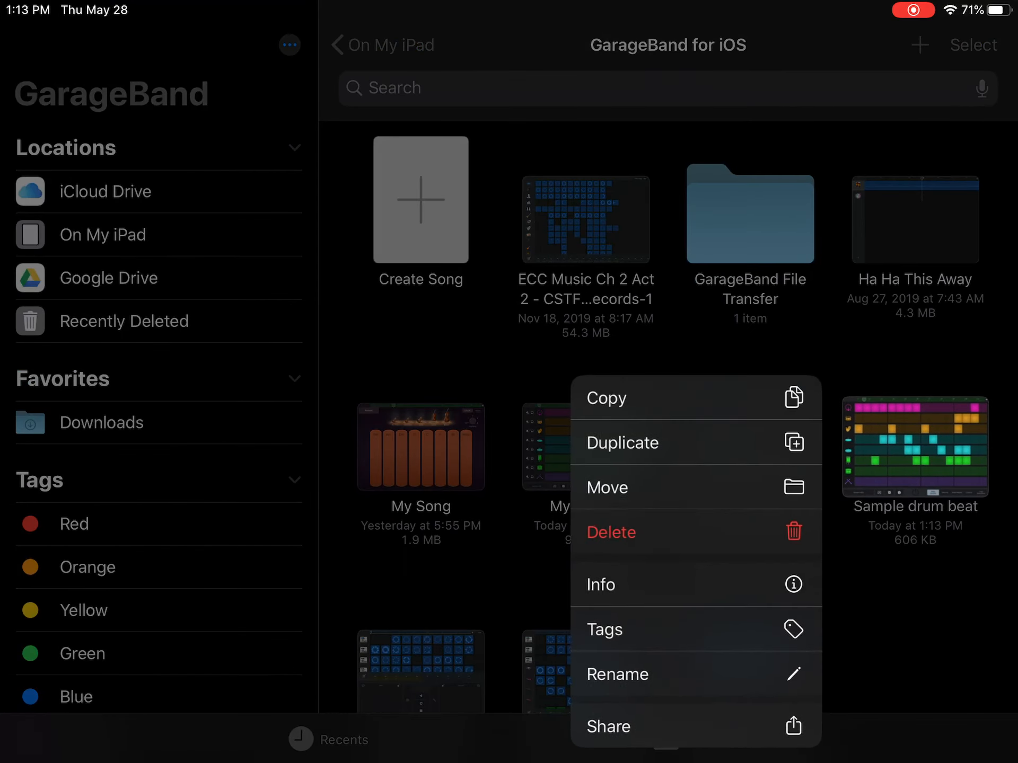
- Share 'Sample drum beat' as a High Quality audio song and send it to Google Classroom
click(606, 725)
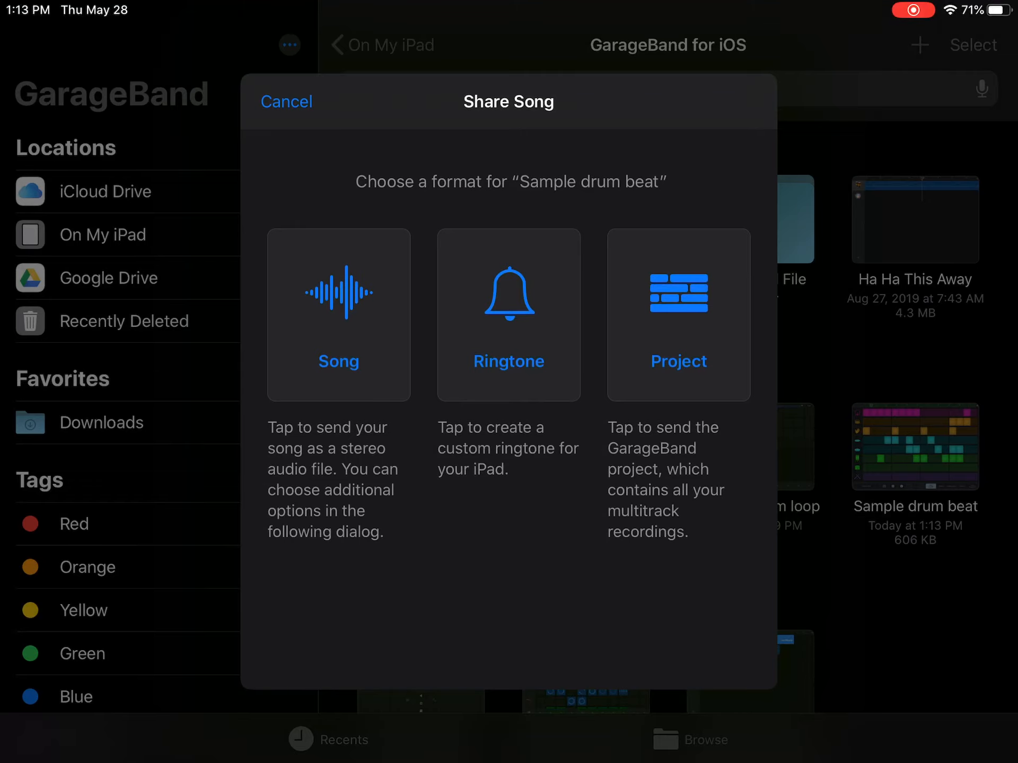
click(338, 314)
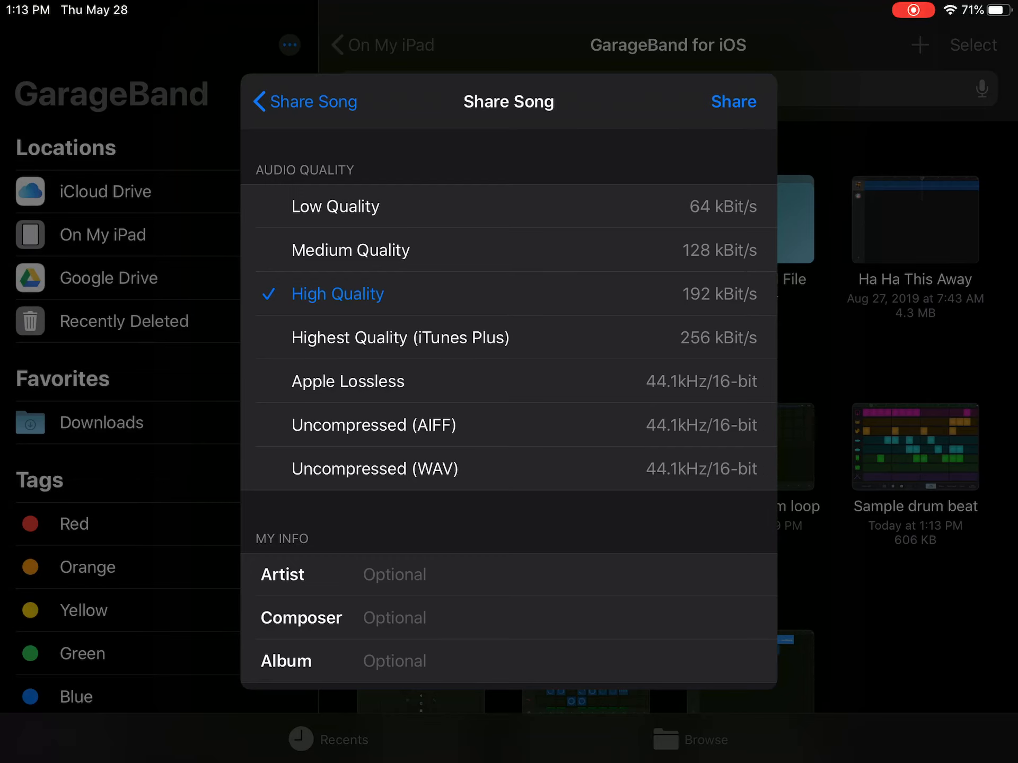
click(304, 102)
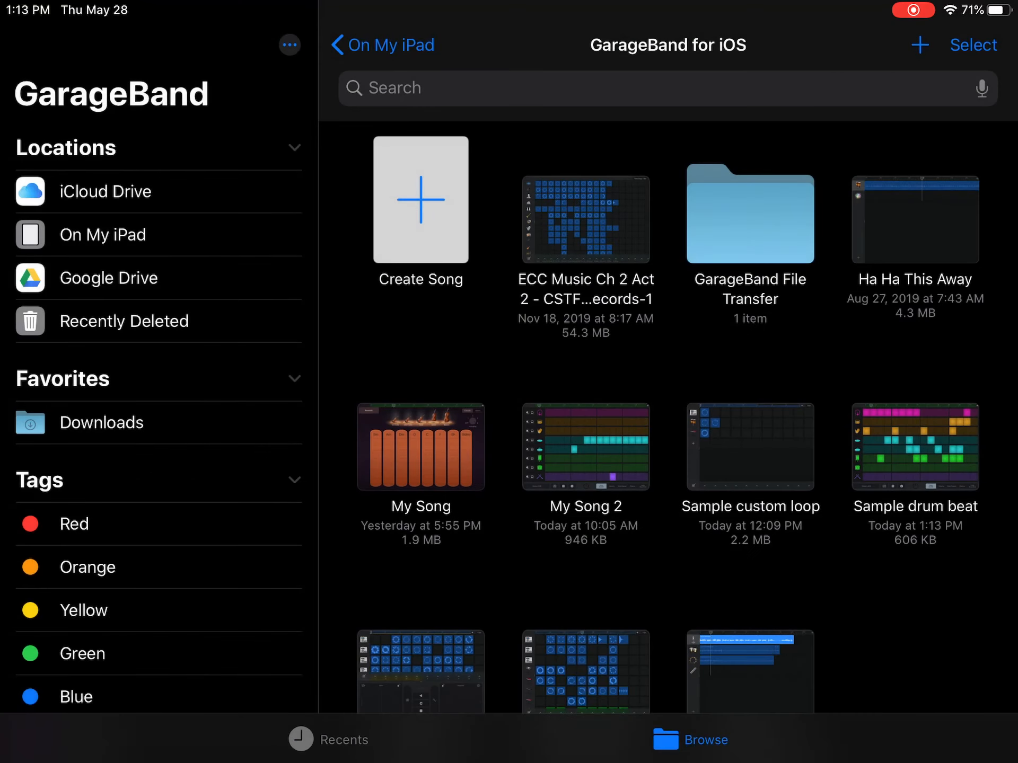
click(913, 447)
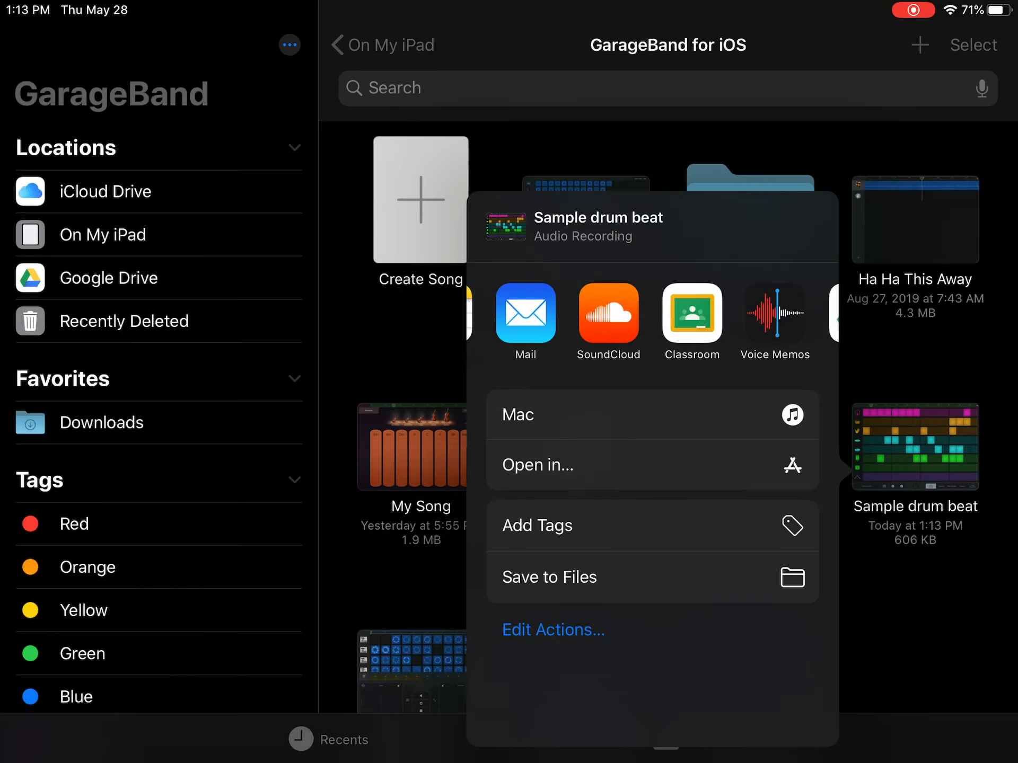
click(690, 314)
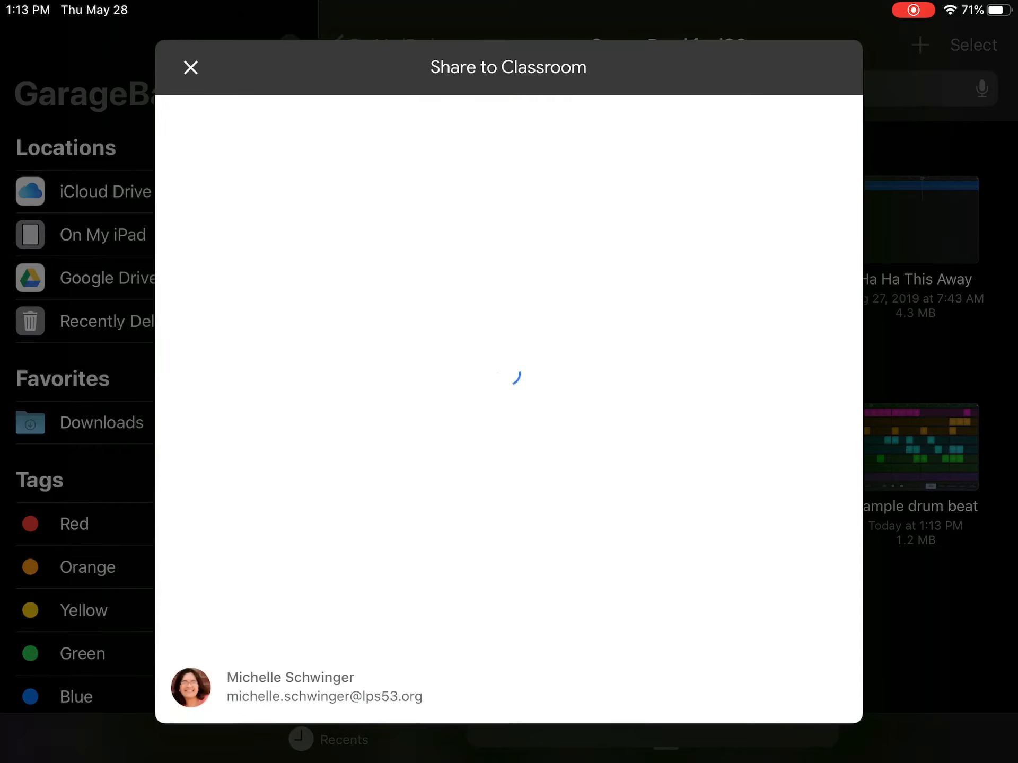